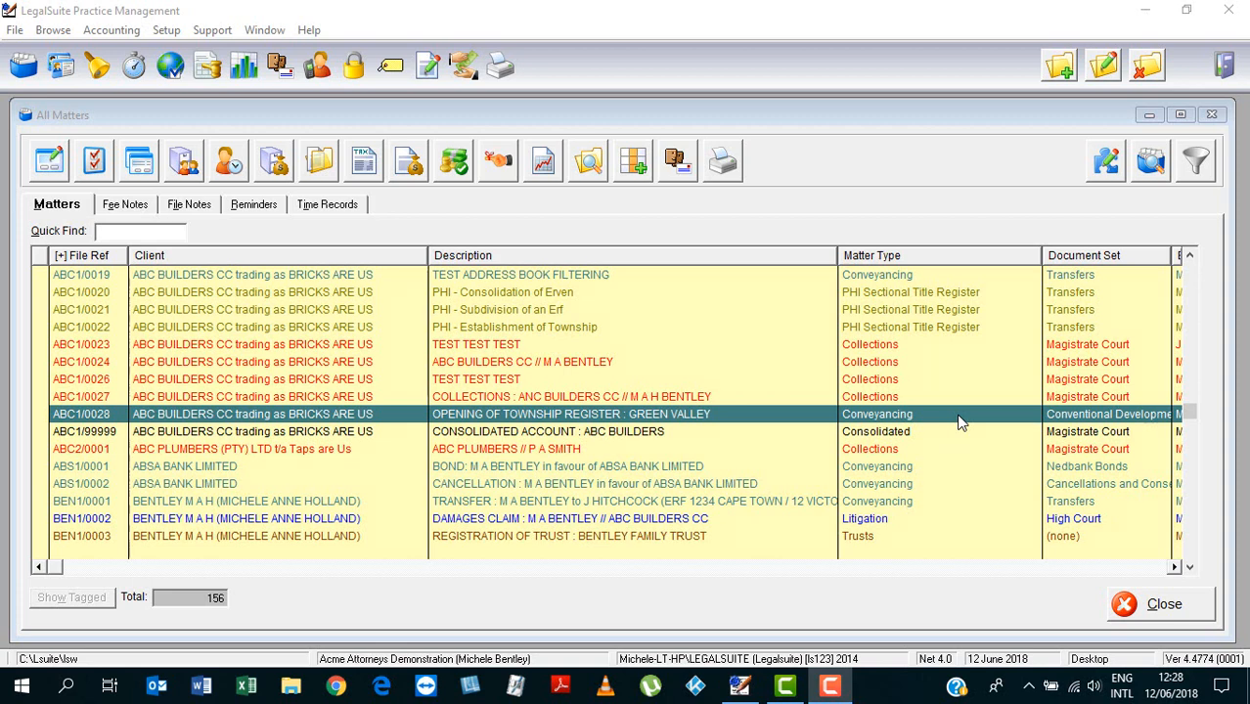
mouse_move(174, 344)
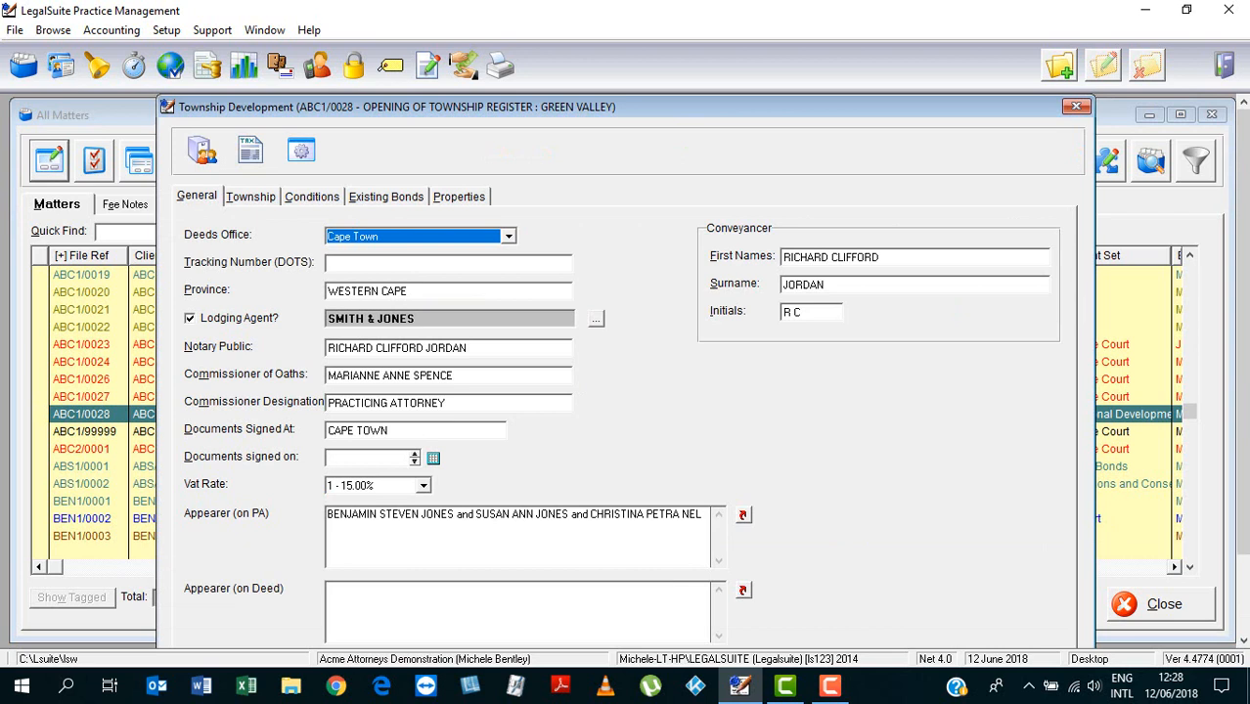
mouse_move(278, 214)
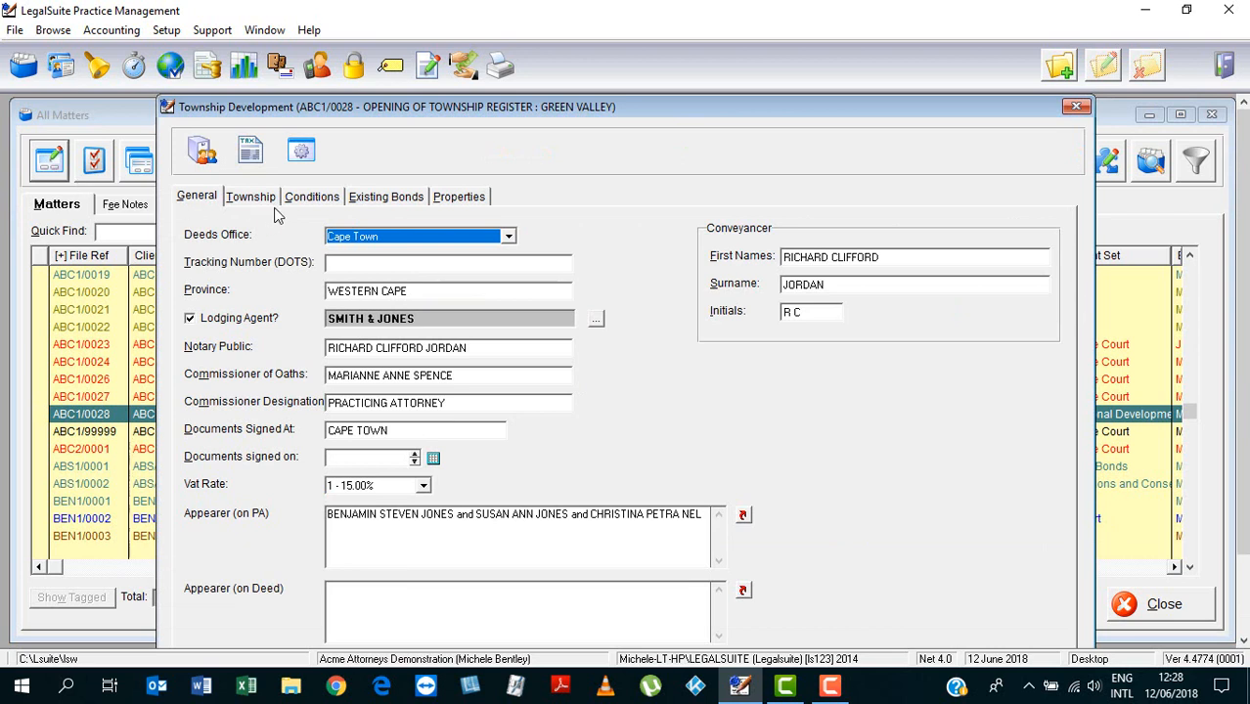
Show the Conditions tab, browse the stored-text Lookup Library, and dismiss it without inserting anything
click(311, 196)
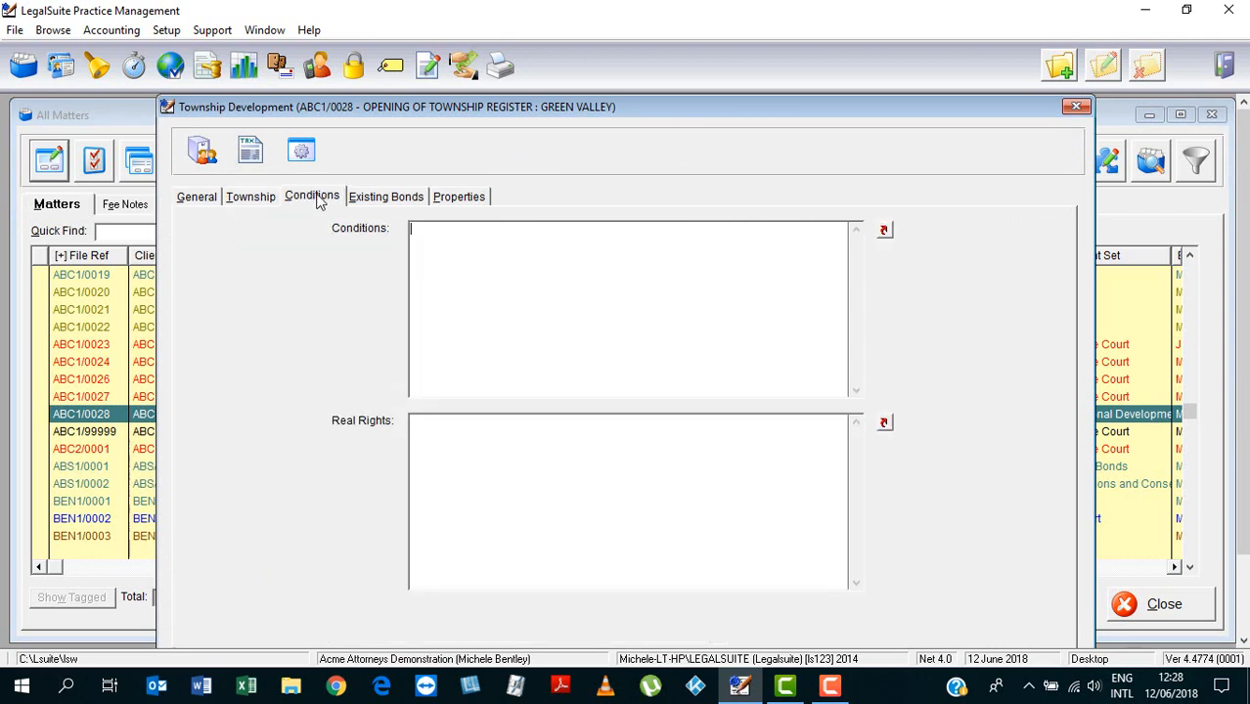
mouse_move(741, 278)
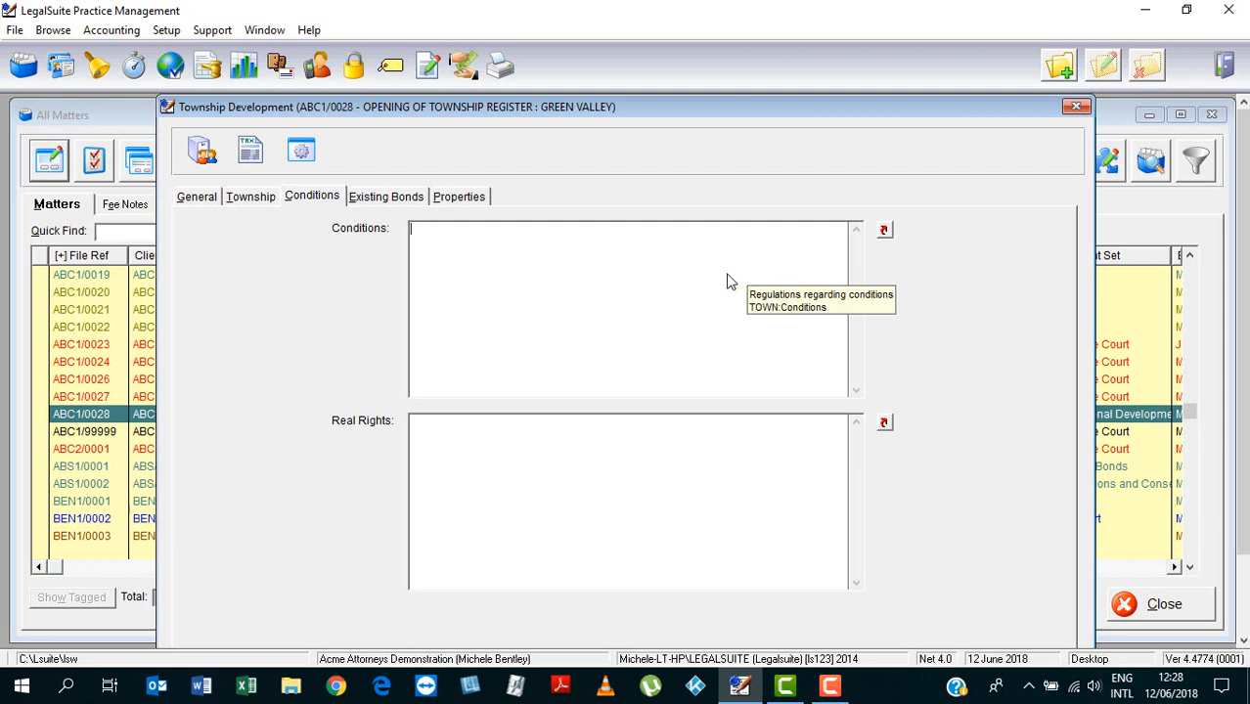
mouse_move(802, 297)
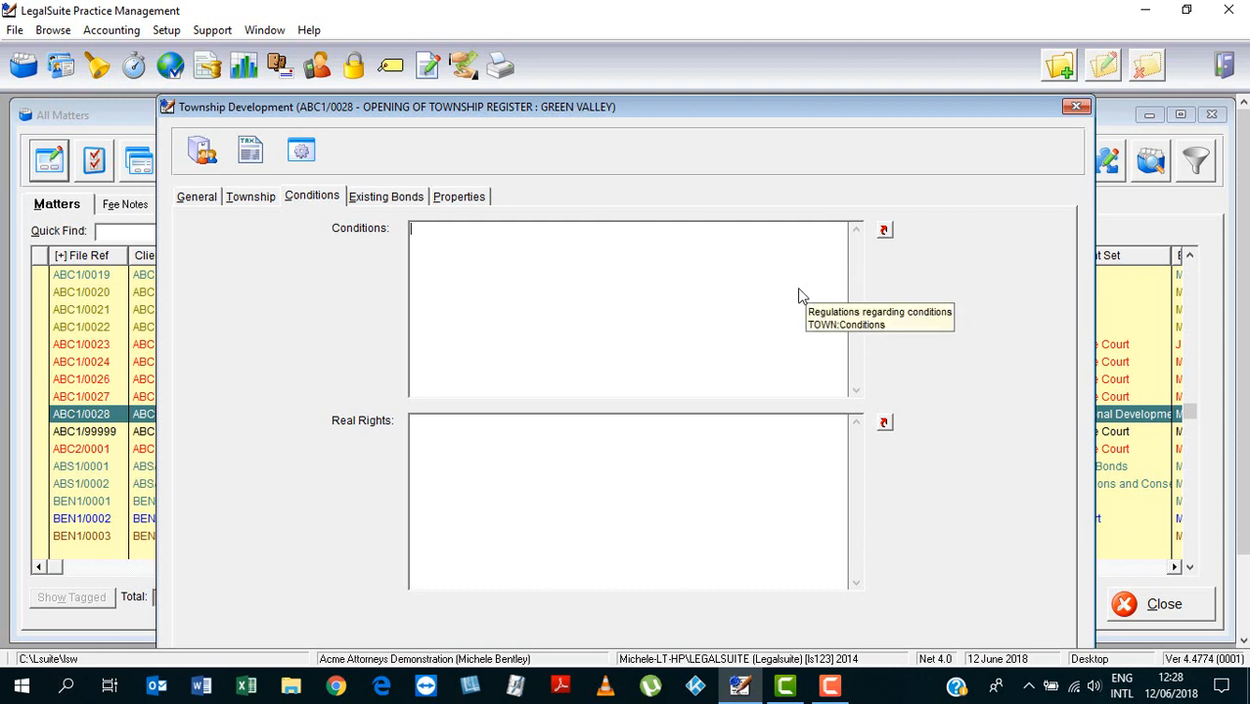
mouse_move(958, 302)
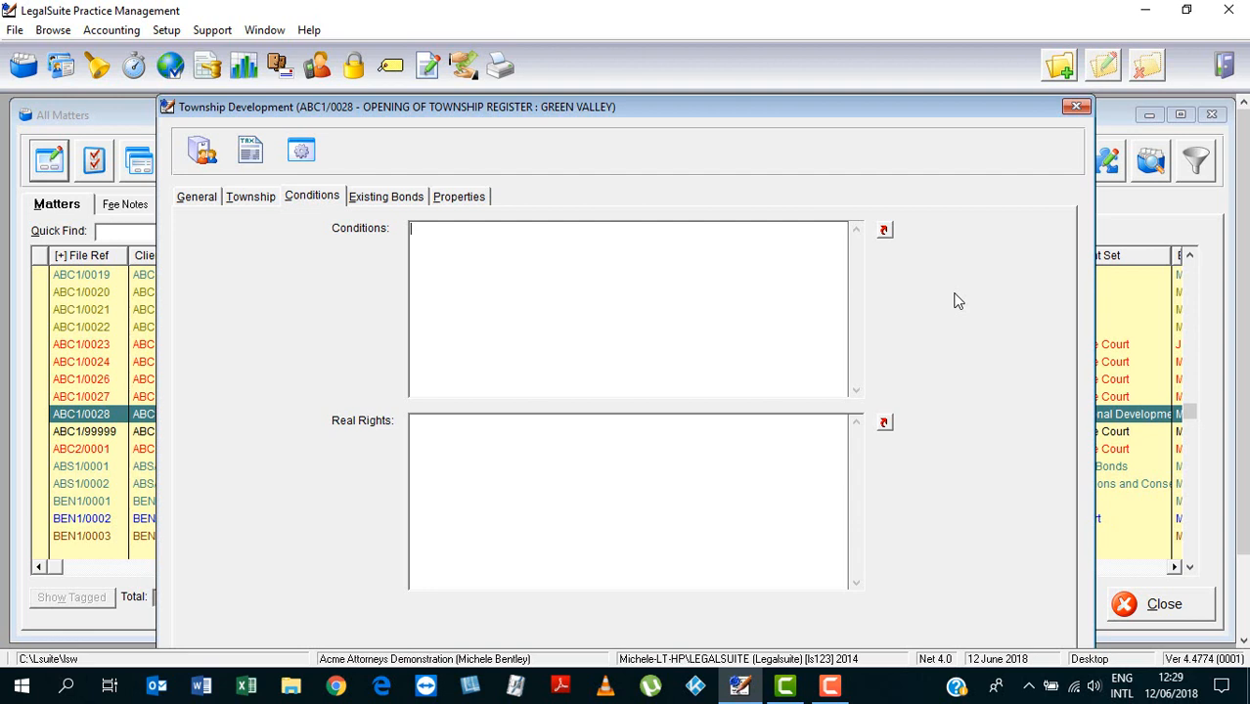
mouse_move(947, 301)
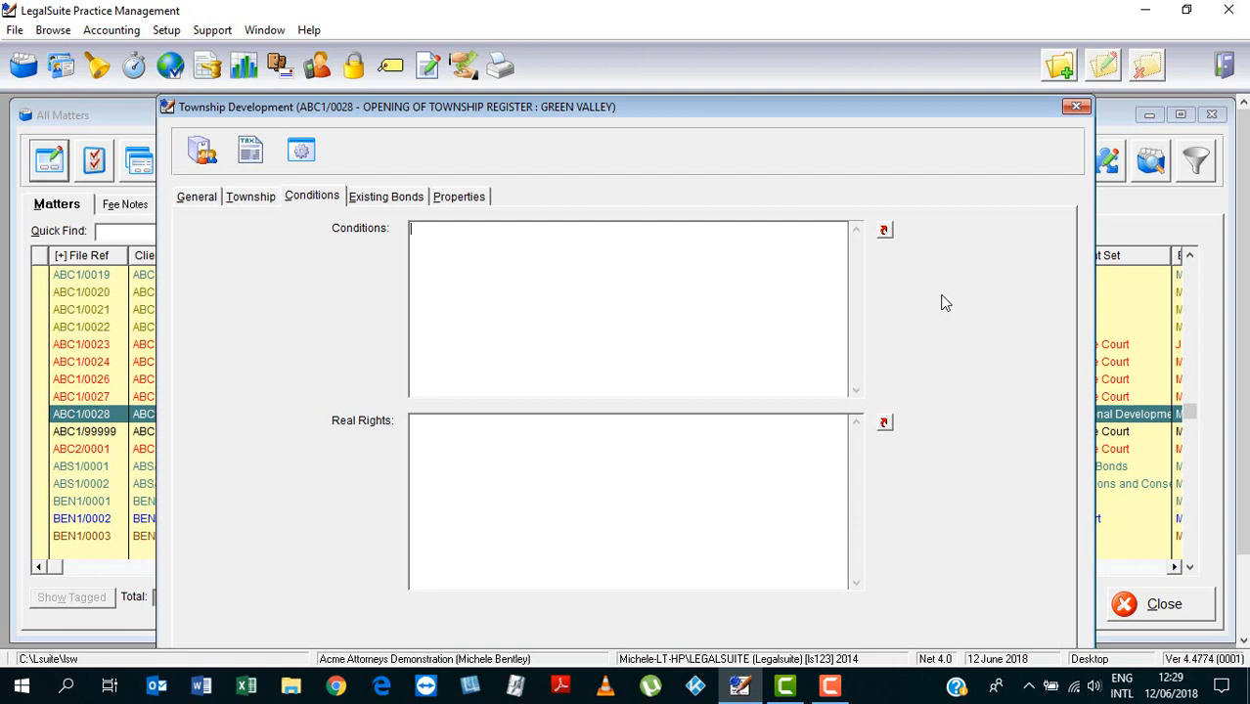
mouse_move(885, 231)
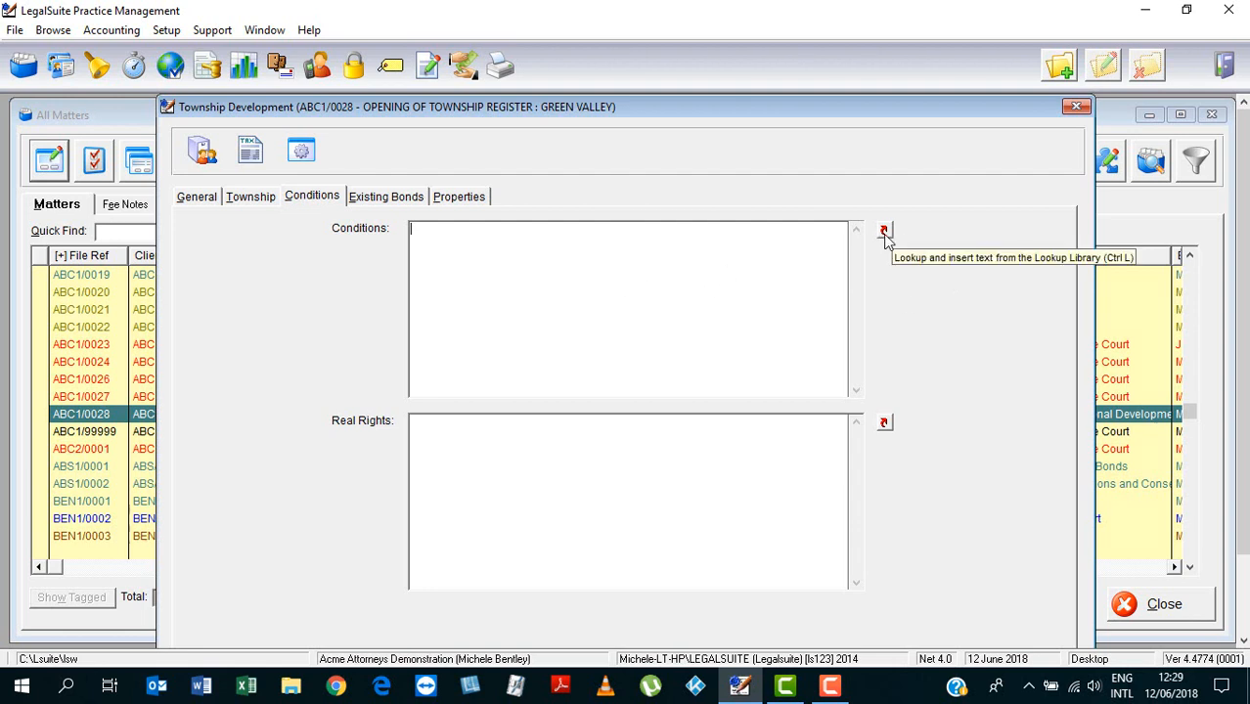
click(885, 233)
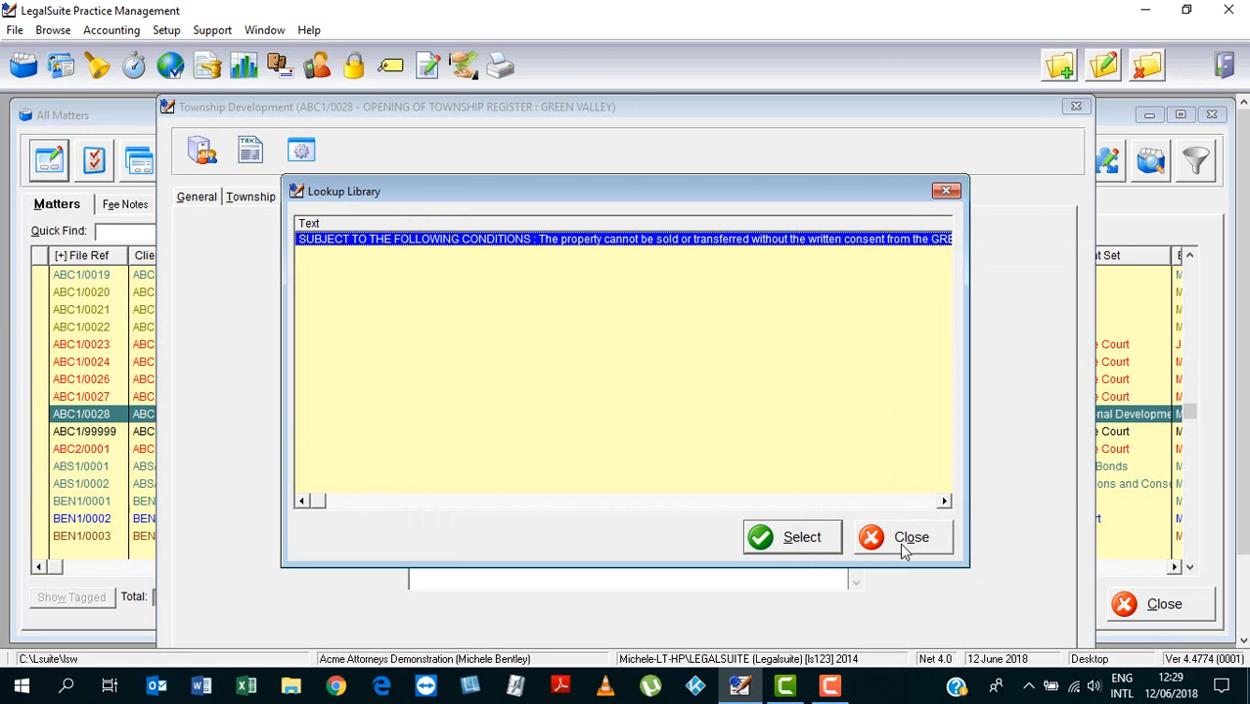
click(910, 536)
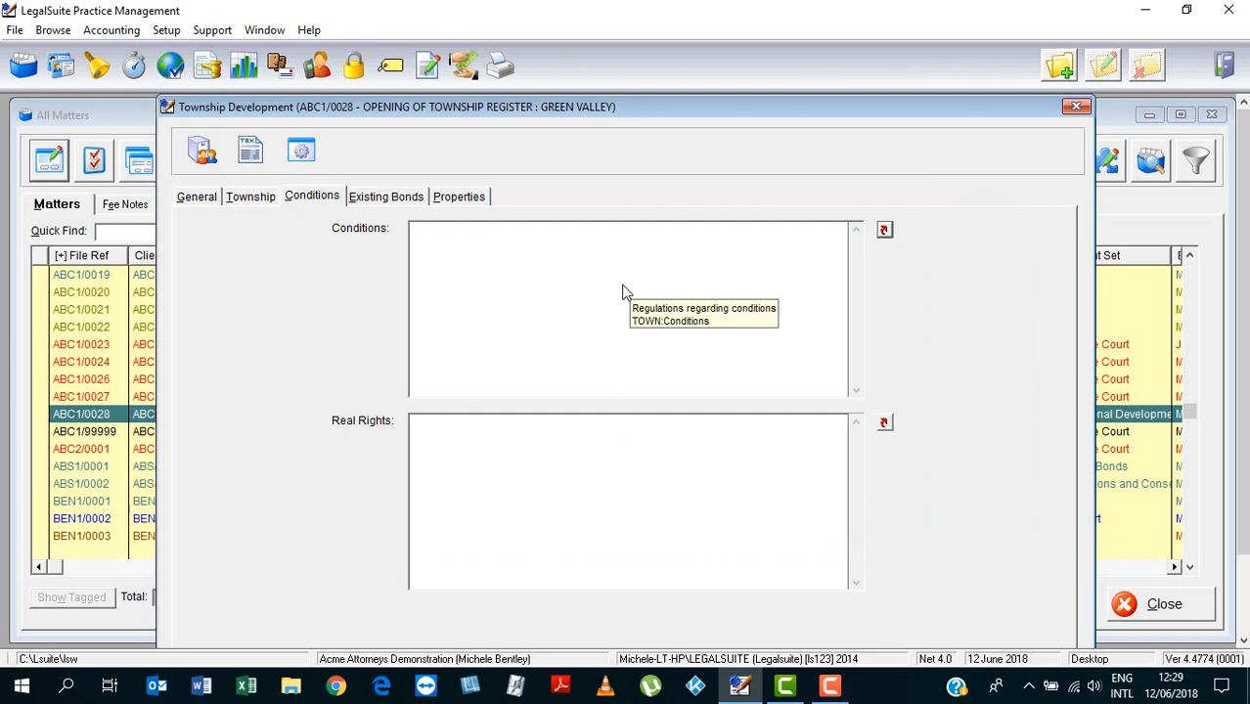
Enter the heading 'SUBJECT TO THE FOLLOWING SPECIAL CONDITIONS:' in the Conditions field and start item 1
text(s)
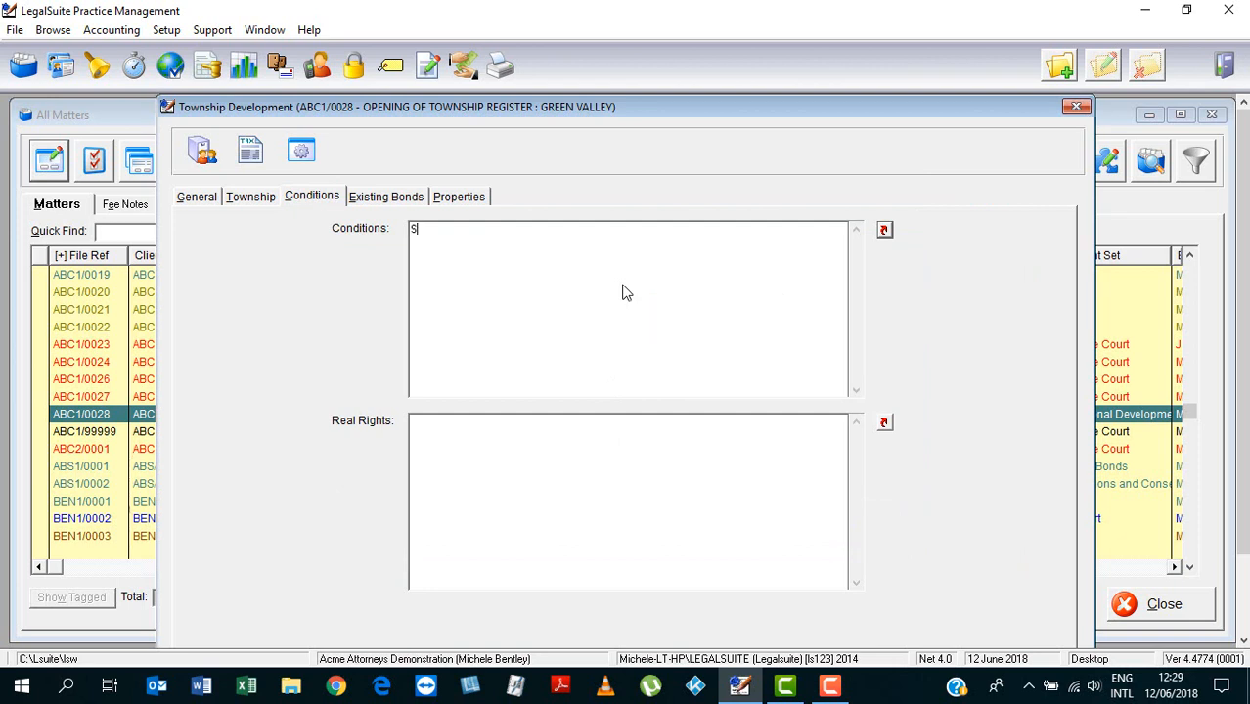
text(UBJECT TO)
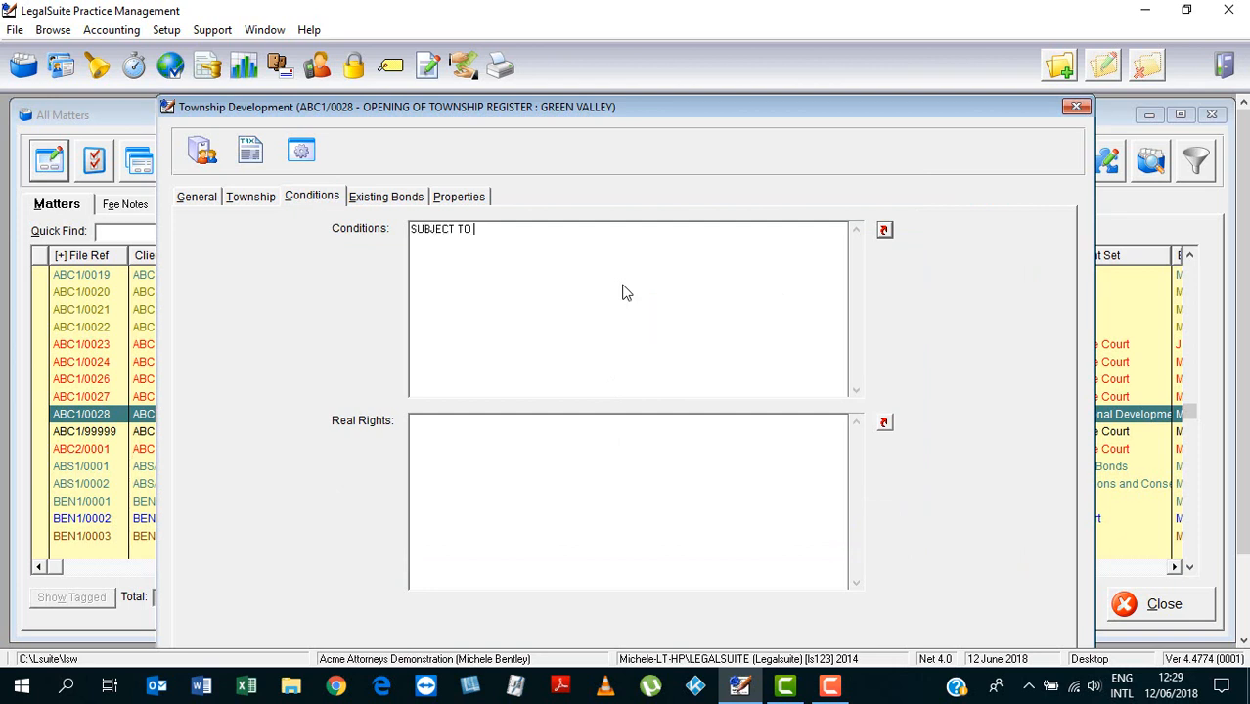
text(THE FOLLOWING)
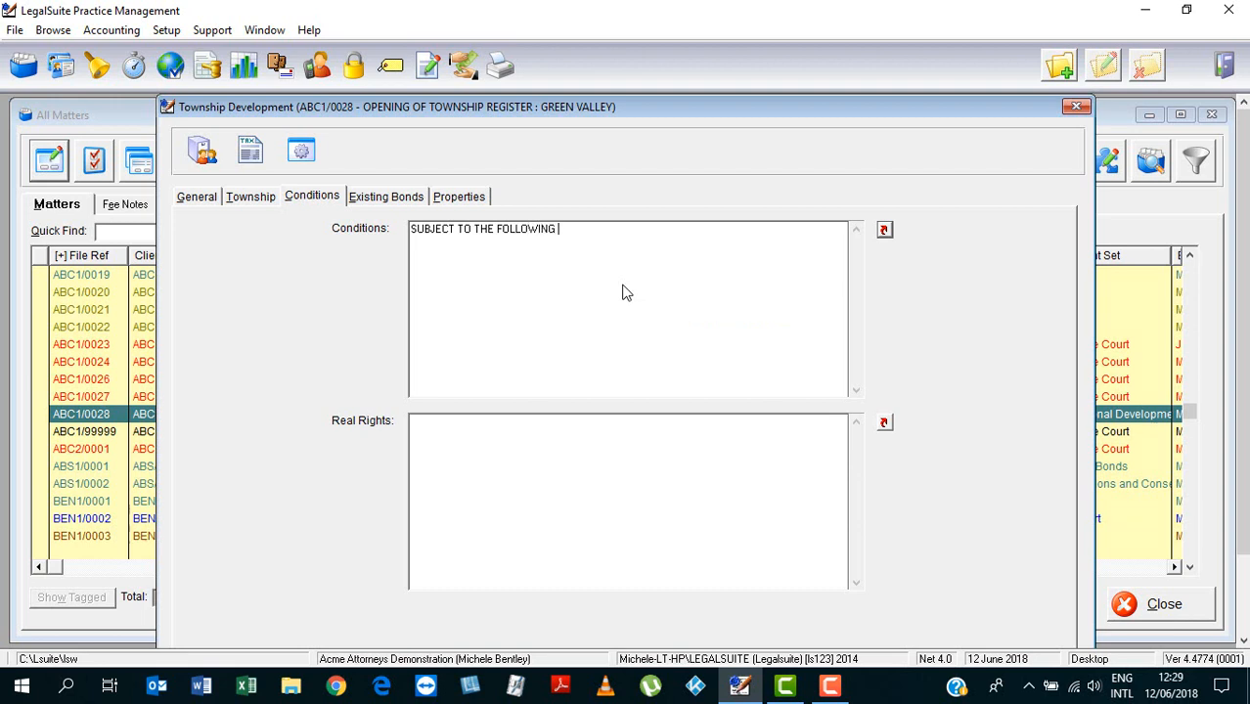
text(SPECIAL)
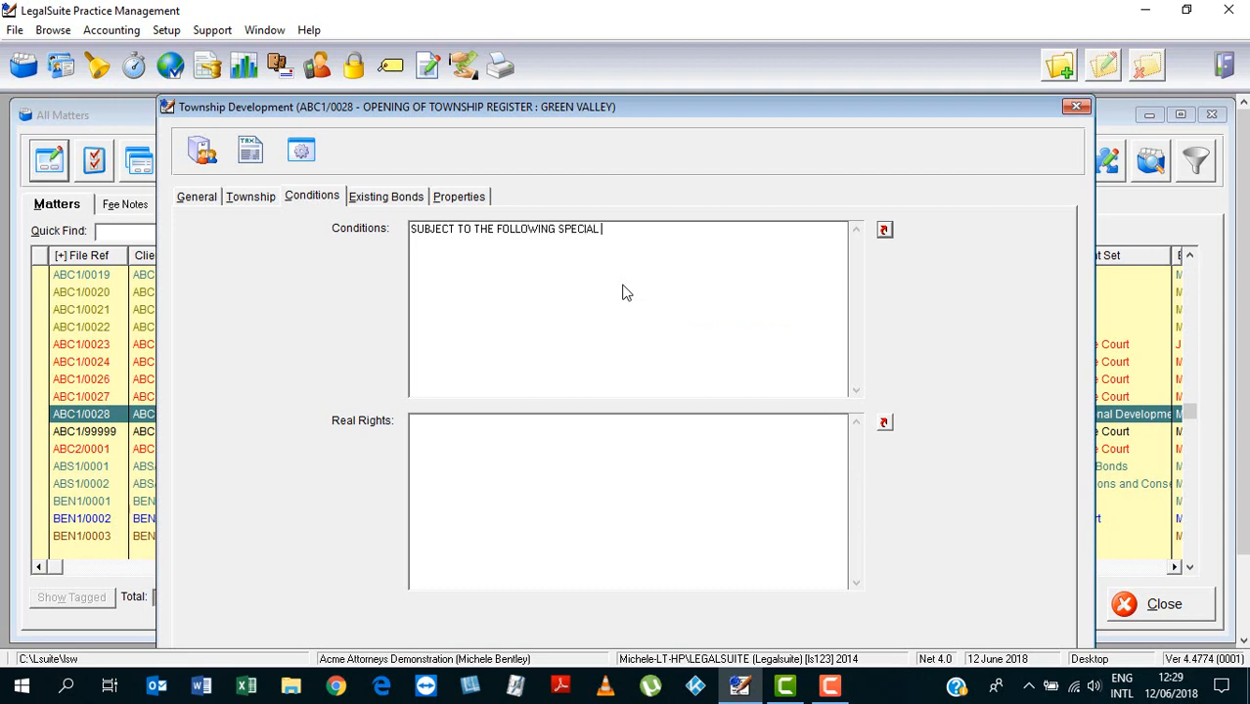
text(CONDITIONS)
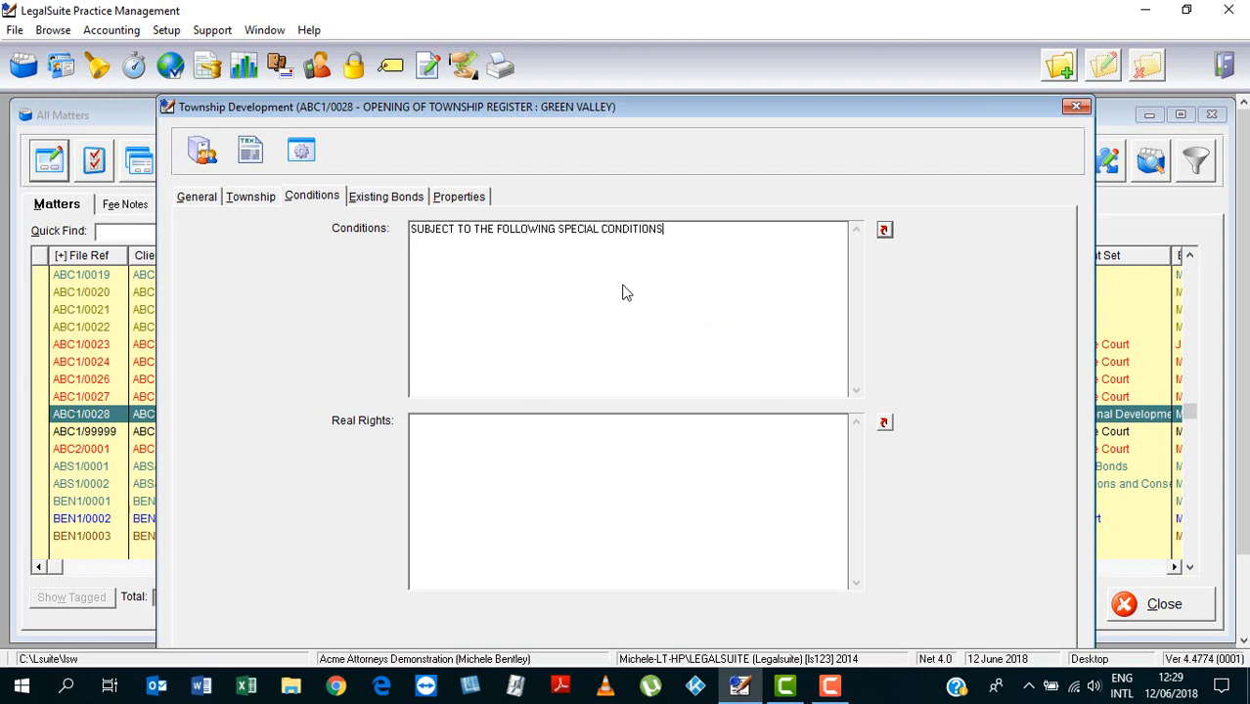
text(.)
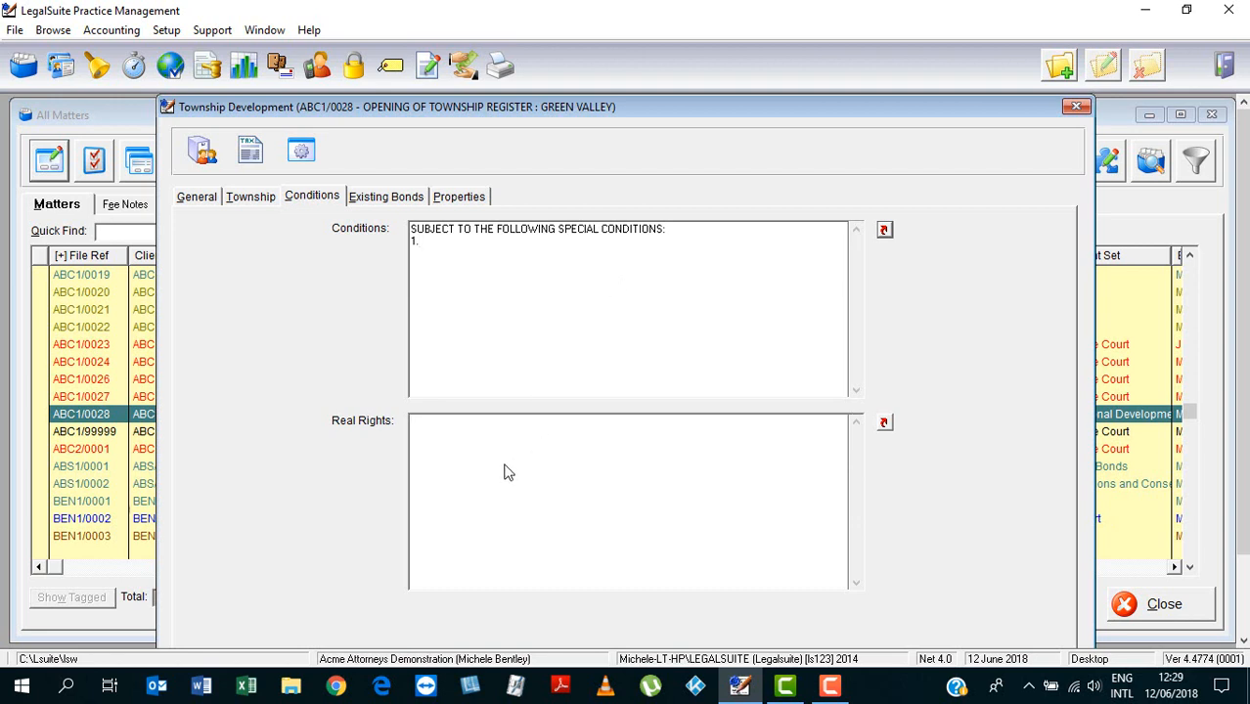
mouse_move(507, 472)
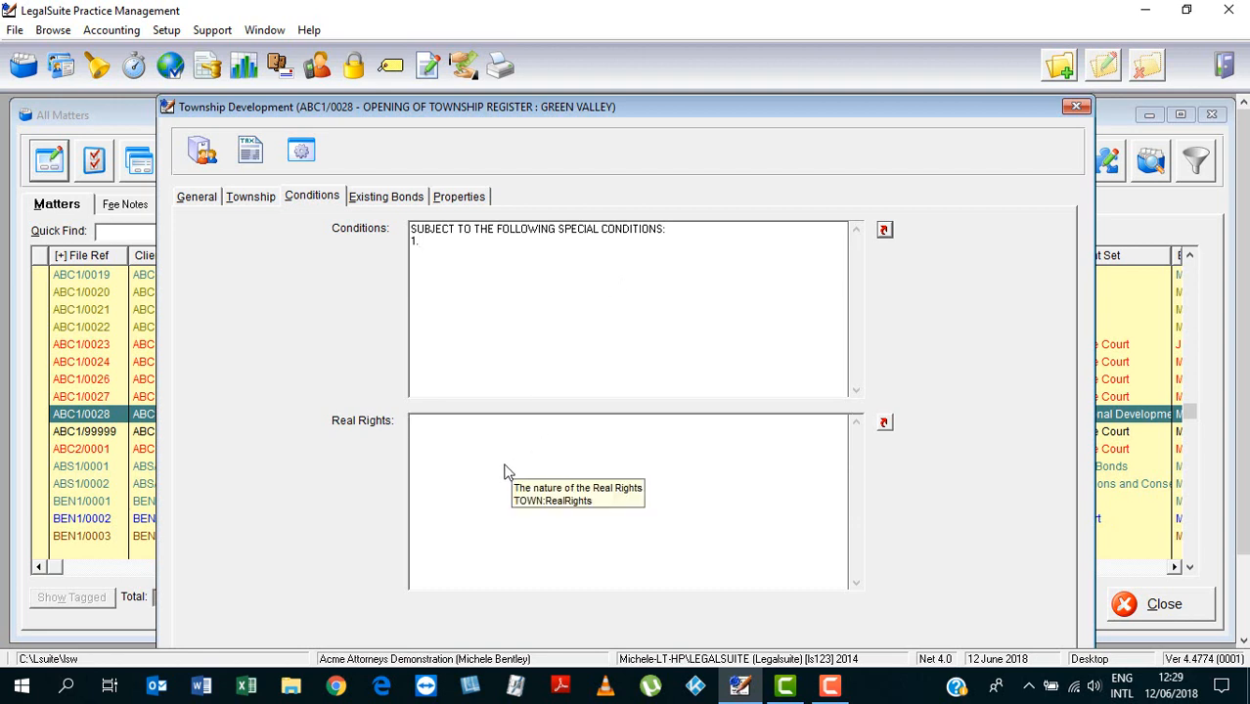